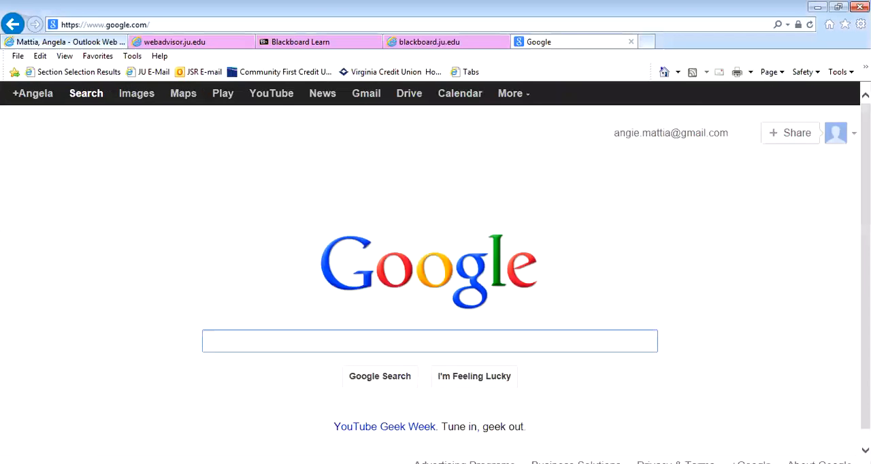
# Reach Google's full products page and scroll to the Home & Office section with Sites
pyautogui.click(509, 92)
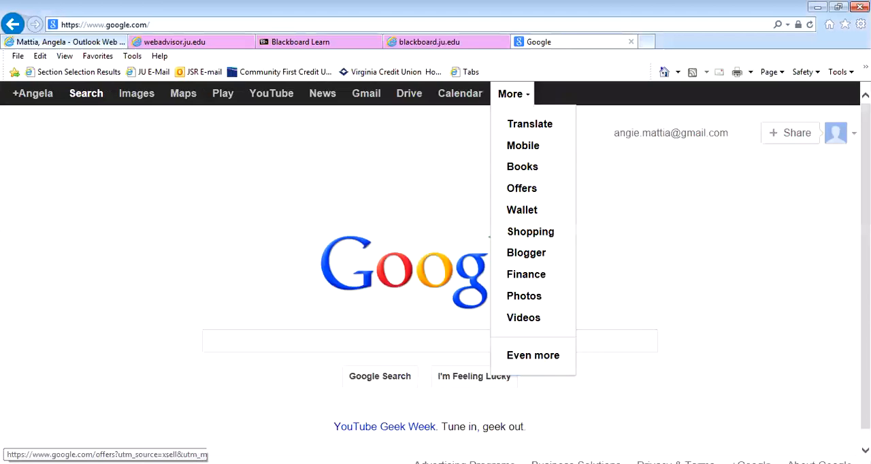
pyautogui.click(533, 354)
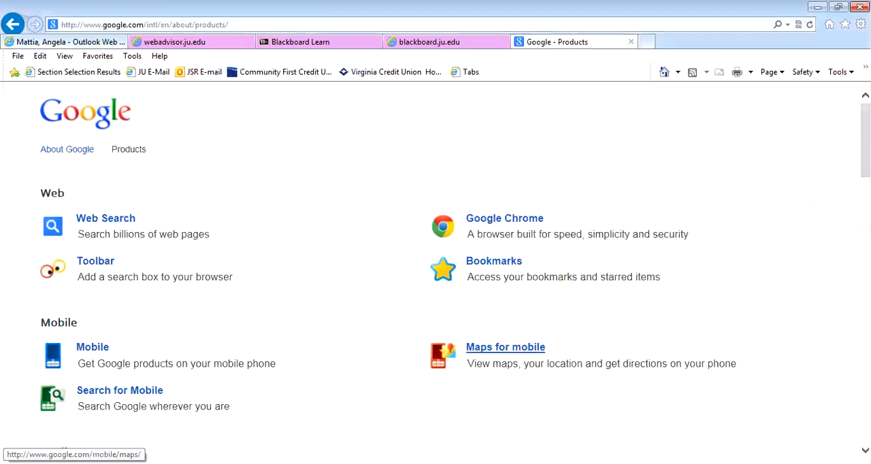
pyautogui.scroll(-3)
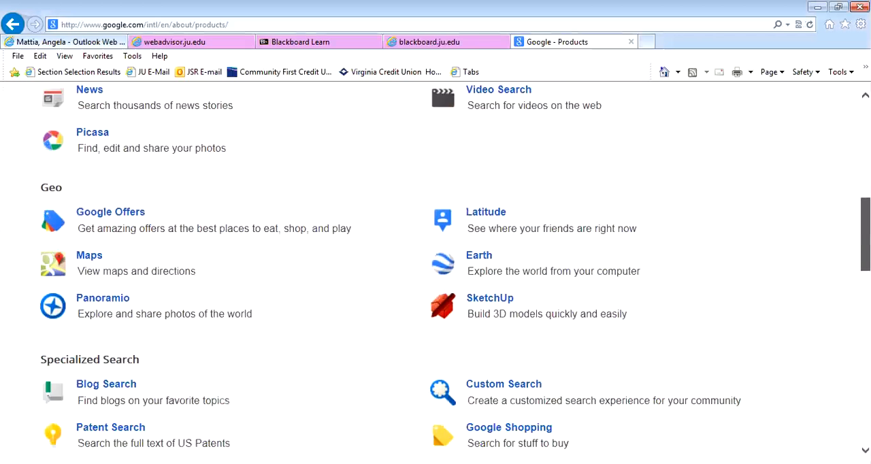
pyautogui.scroll(-3)
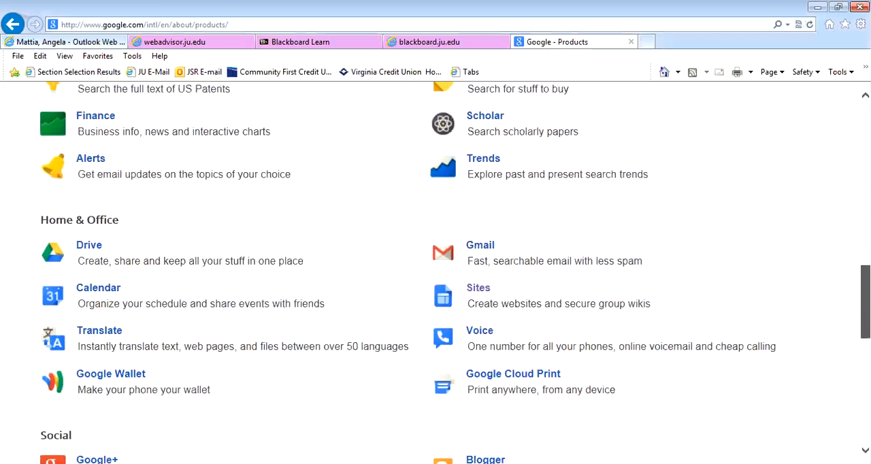
pyautogui.moveTo(479, 287)
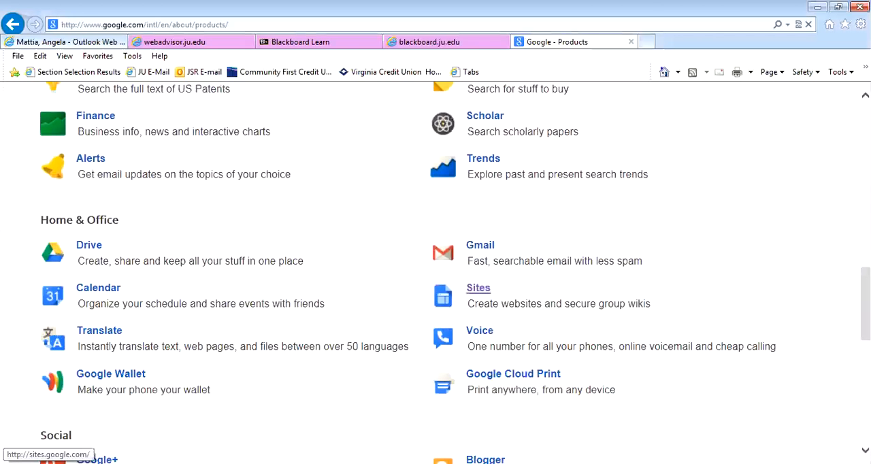
# Enter Google Sites and start creating a new site from the template chooser
pyautogui.click(480, 288)
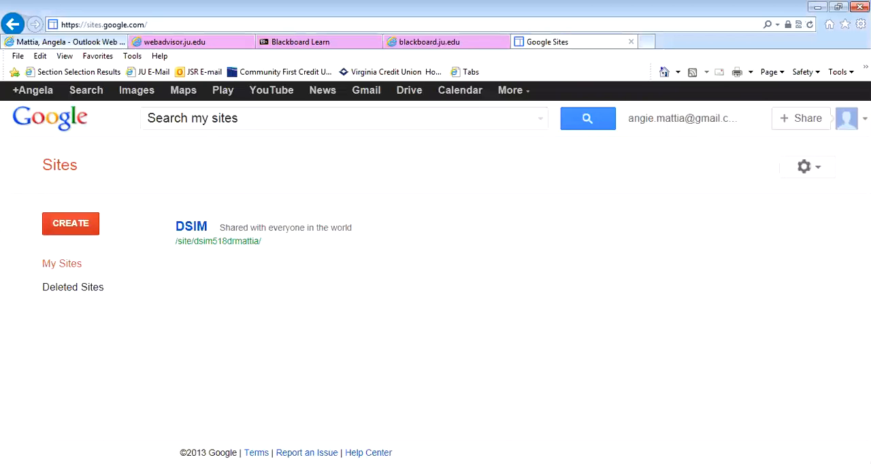
pyautogui.click(71, 223)
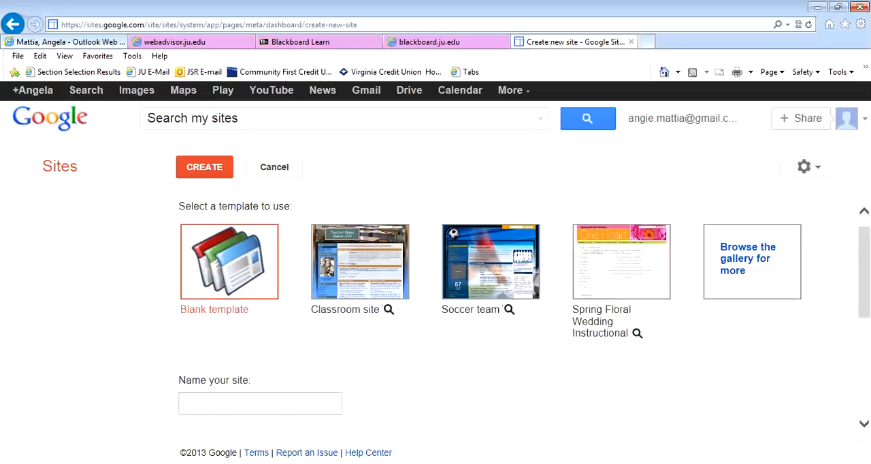
# Name the new blank-template site DSIM2013amattia
pyautogui.click(260, 403)
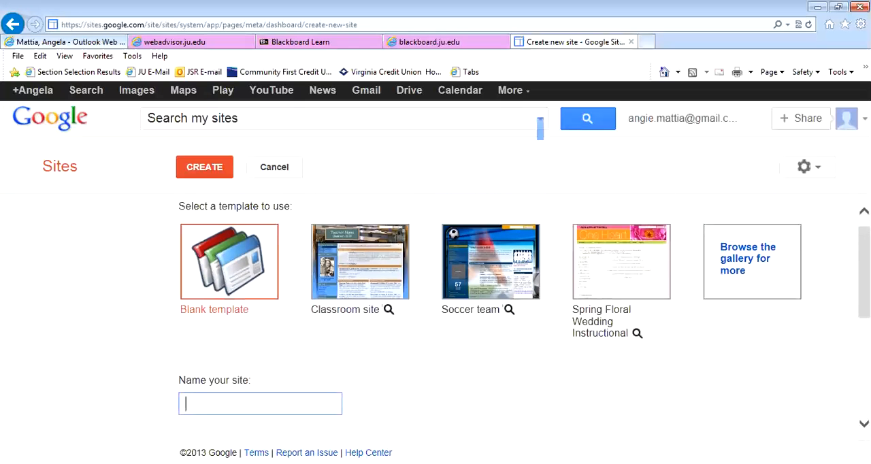
pyautogui.write('DSIM')
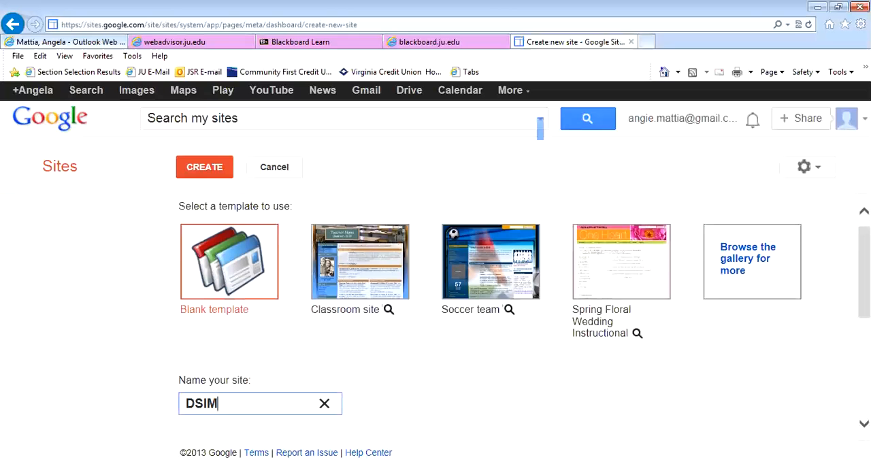
pyautogui.write('2')
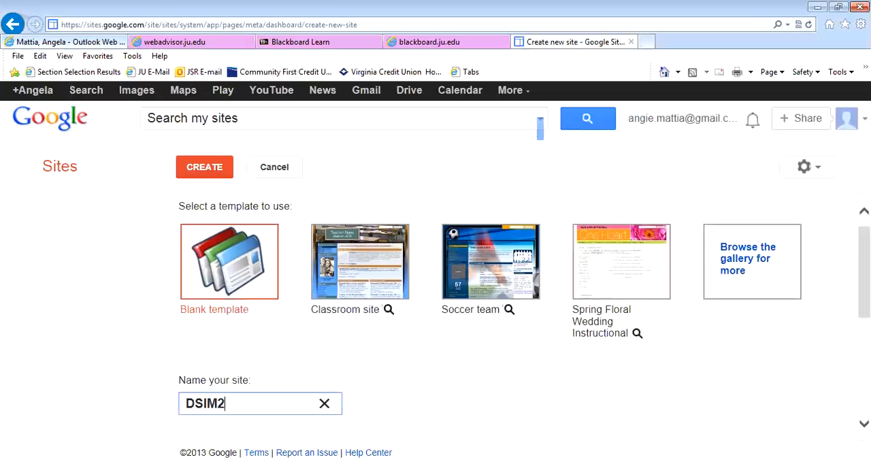
pyautogui.write('013')
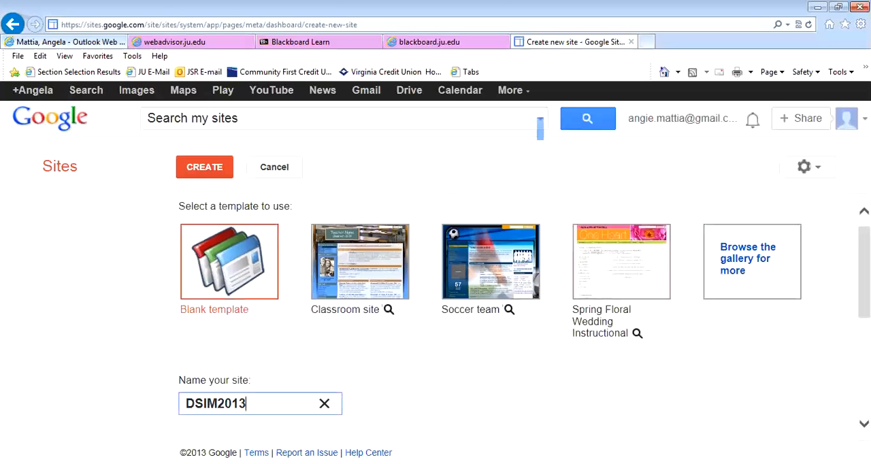
pyautogui.write('amat')
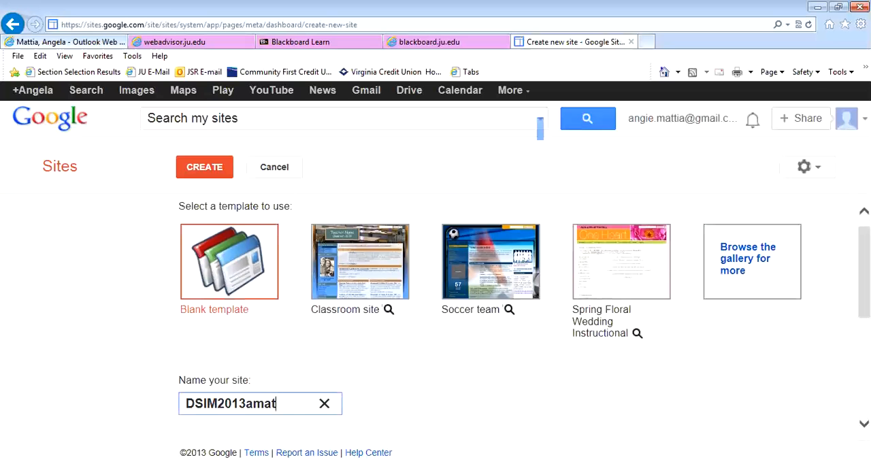
pyautogui.write('tia')
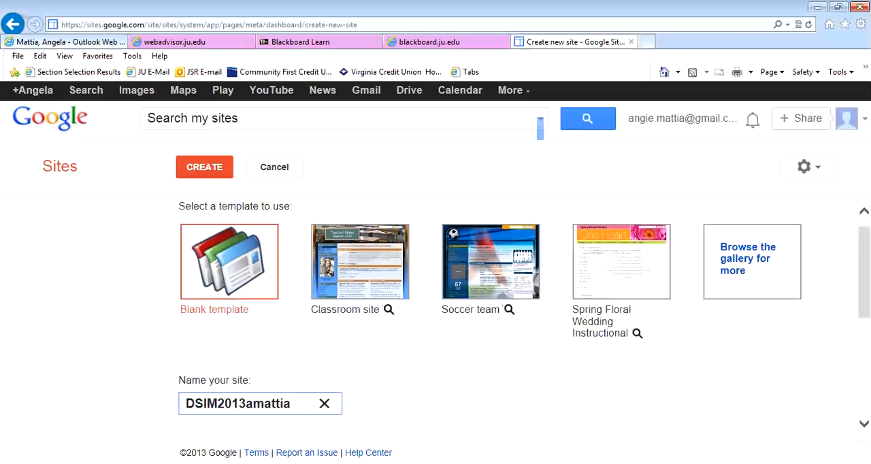
# Fill in the captcha verification code for the new site
pyautogui.scroll(-3)
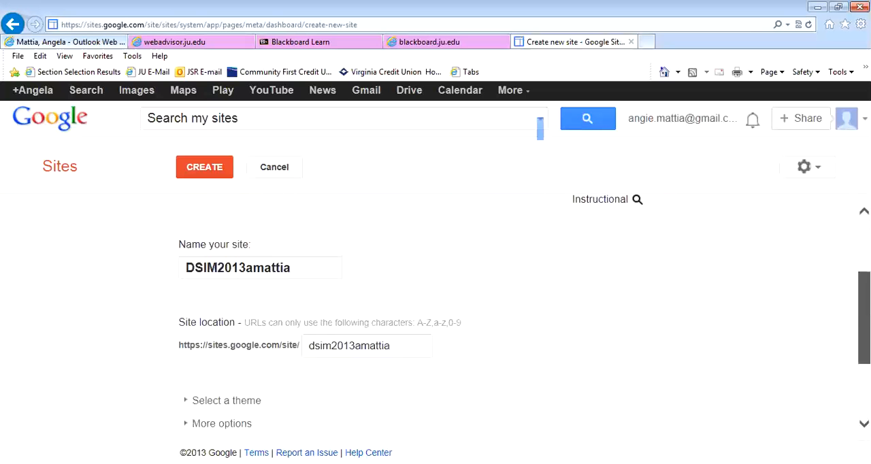
pyautogui.scroll(-3)
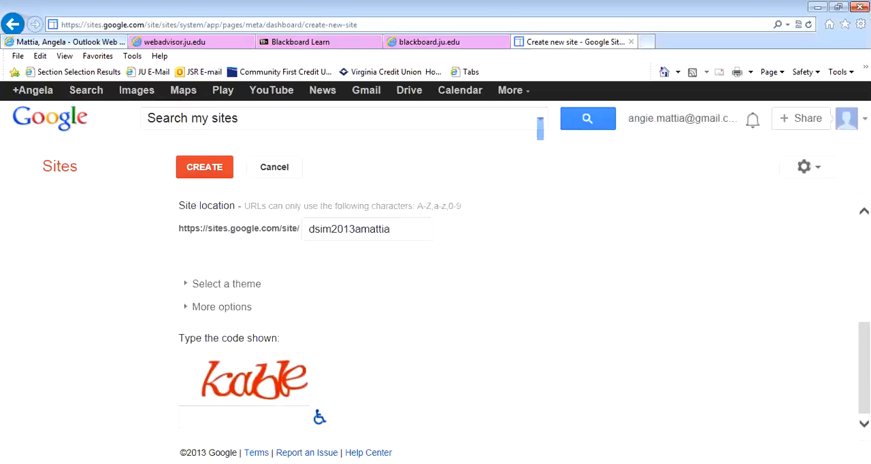
pyautogui.click(243, 416)
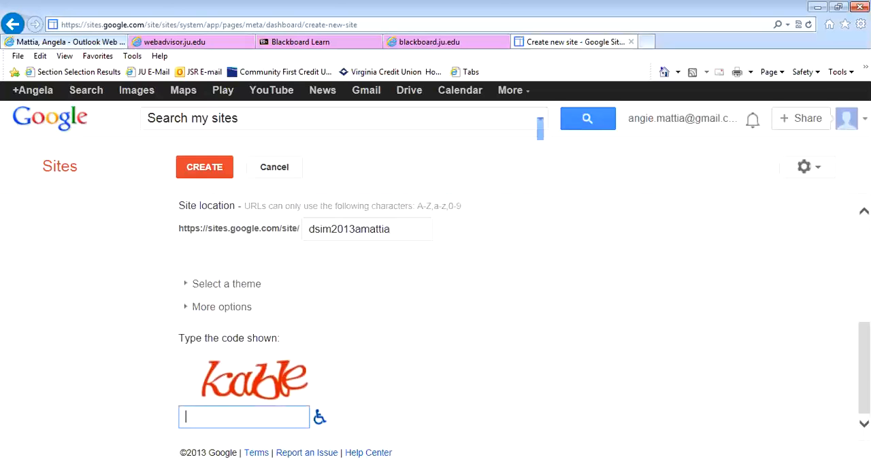
pyautogui.write('k')
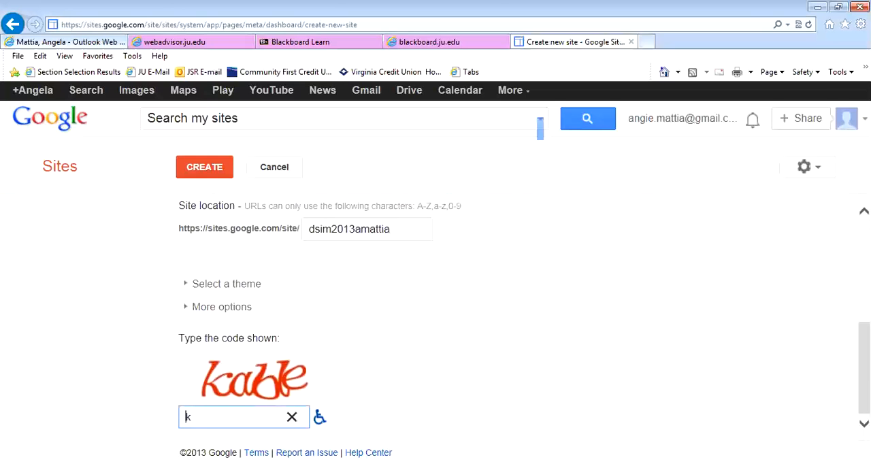
pyautogui.write('able')
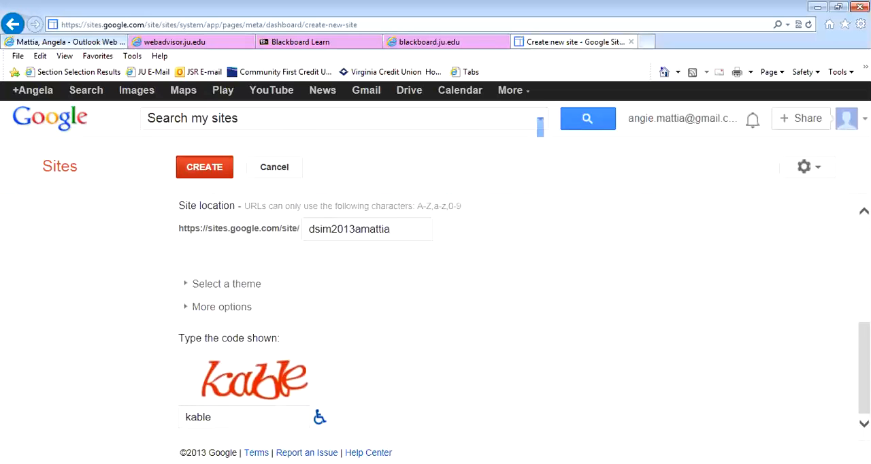
# Create the DSIM2013amattia site and land on its Home page with the actions menu
pyautogui.click(204, 166)
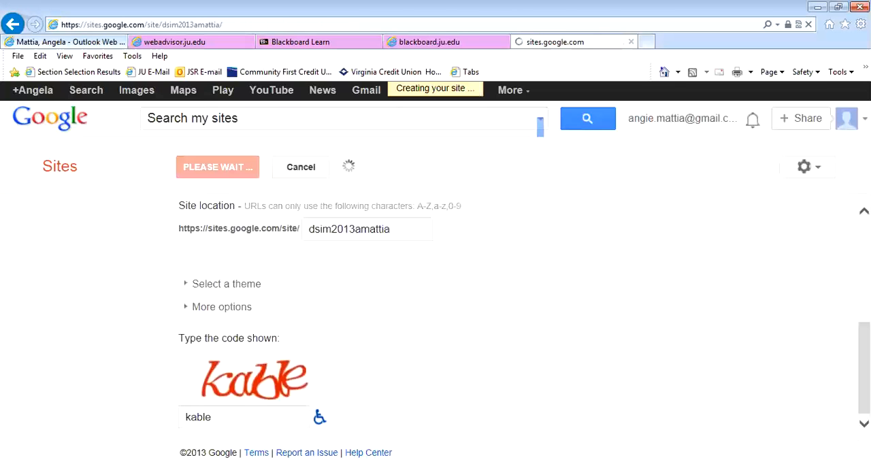
pyautogui.click(218, 166)
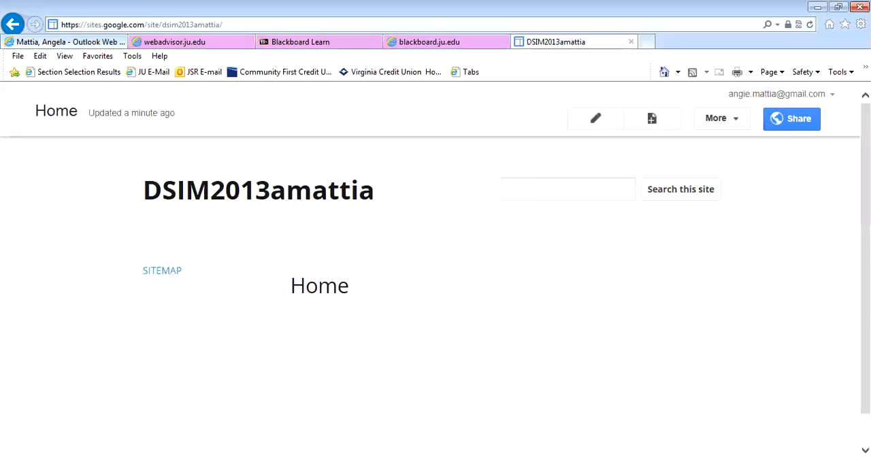
pyautogui.moveTo(258, 191)
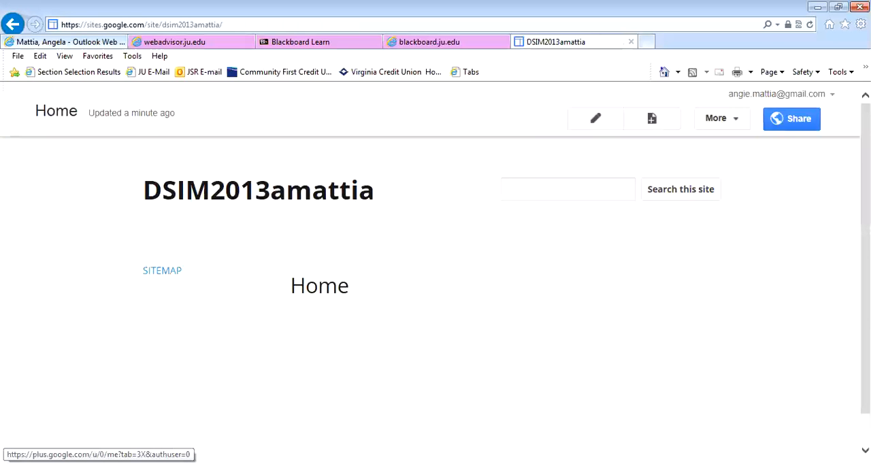
pyautogui.moveTo(716, 117)
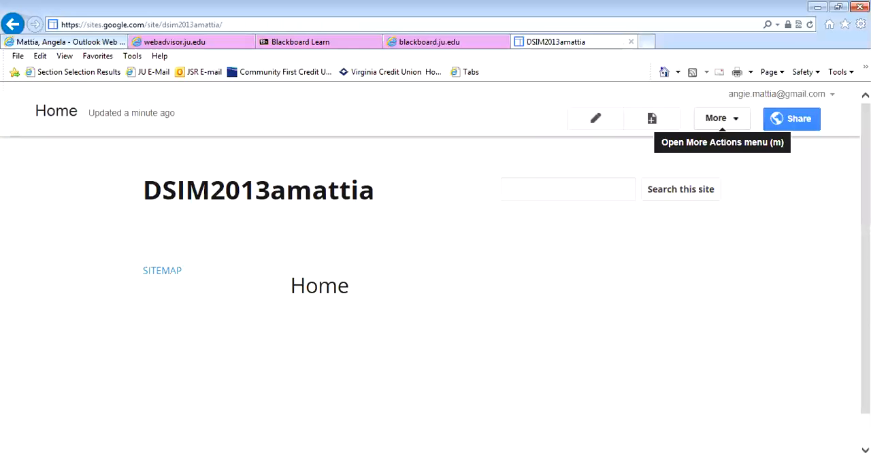
pyautogui.click(716, 119)
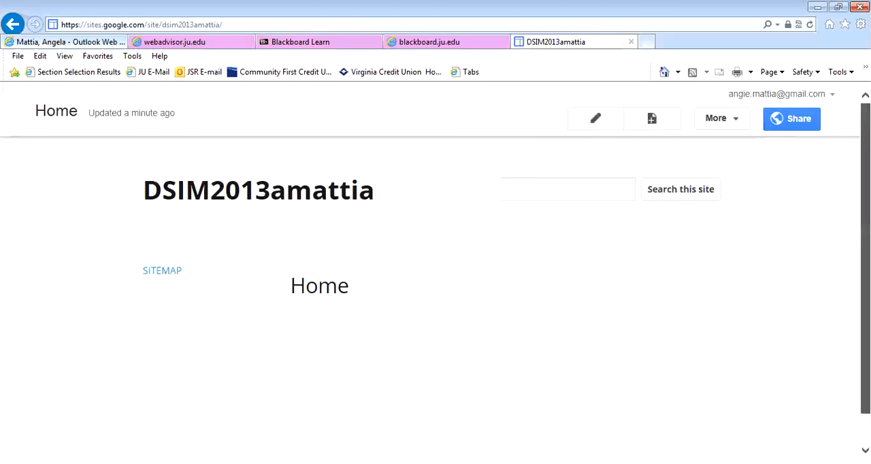
# In Manage Site > General, shorten the site name to DSIM and review the other settings
pyautogui.click(716, 117)
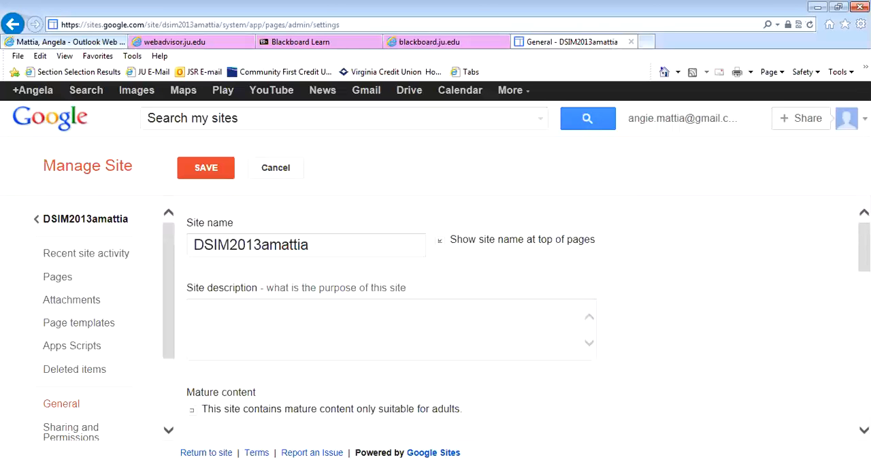
pyautogui.doubleClick(270, 245)
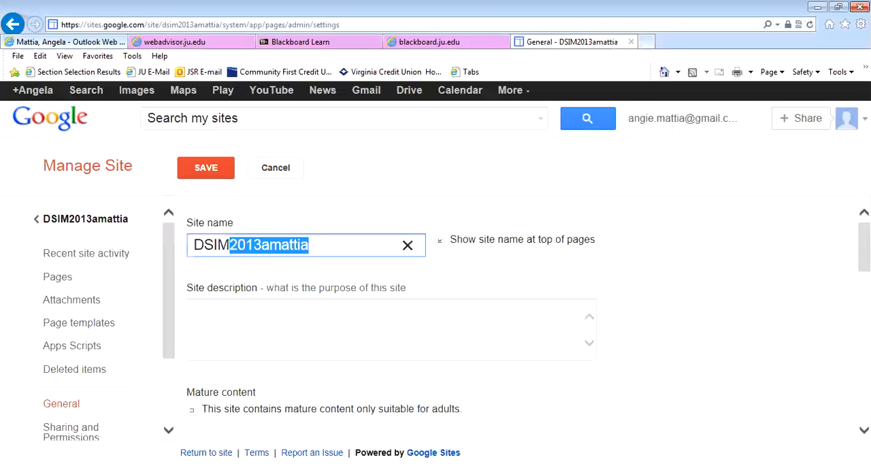
pyautogui.press('Delete')
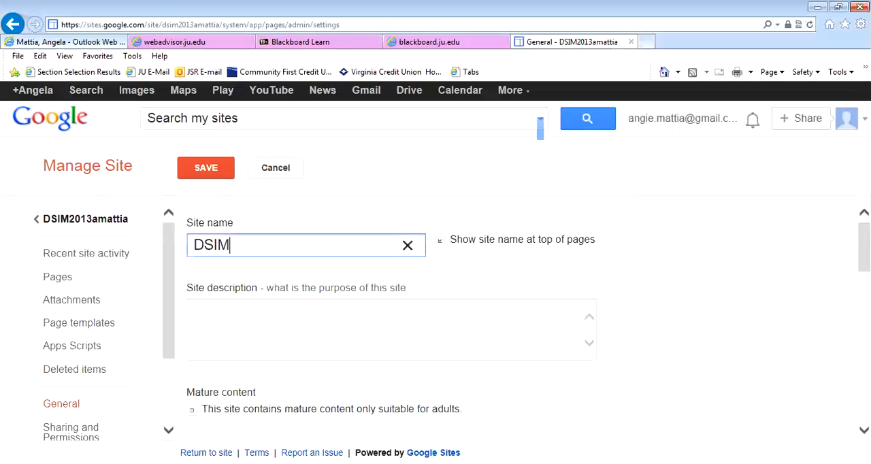
pyautogui.scroll(-3)
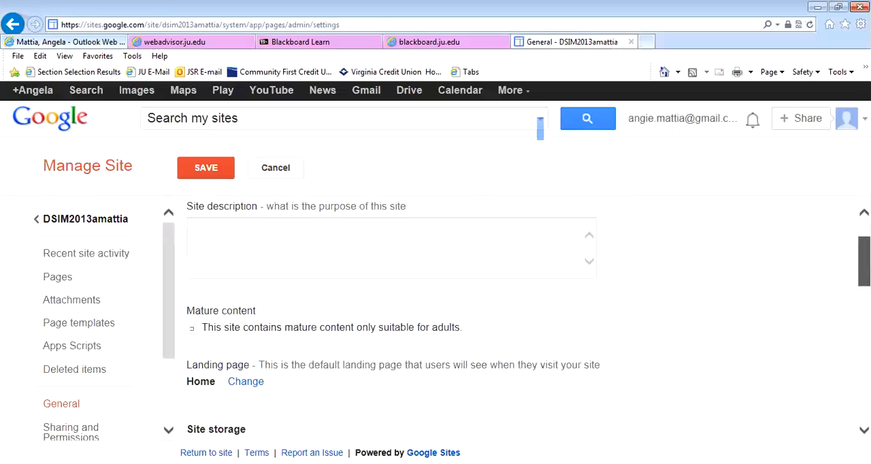
pyautogui.scroll(-3)
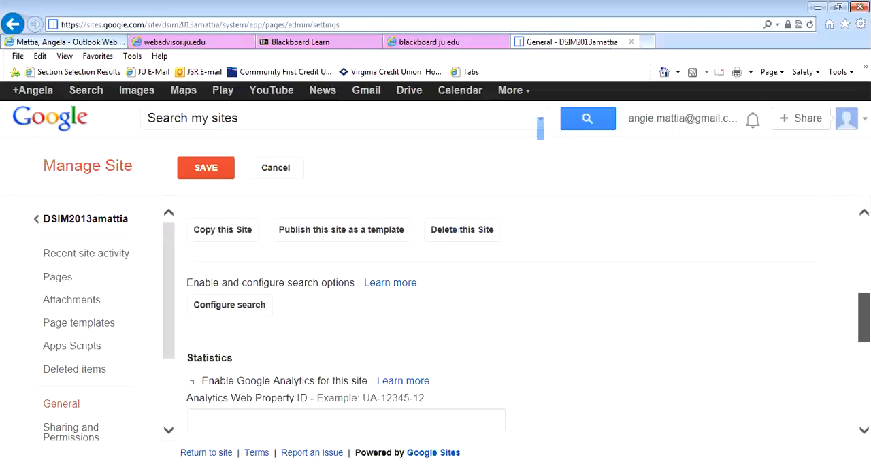
pyautogui.scroll(-3)
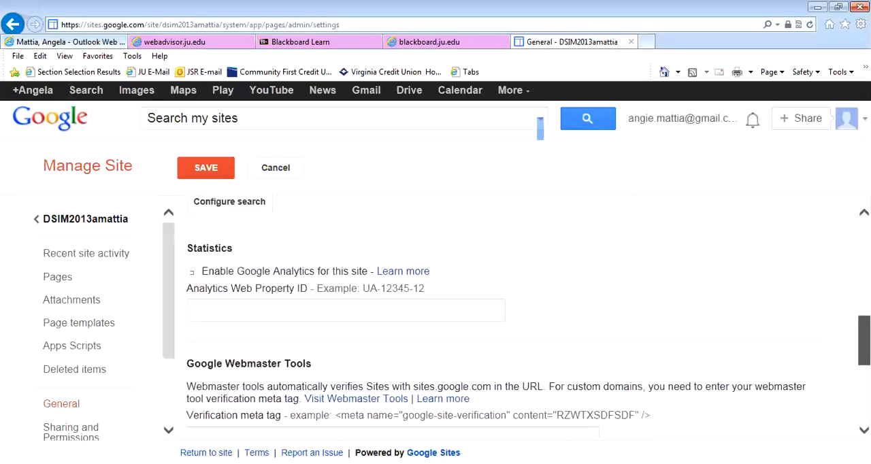
pyautogui.scroll(-3)
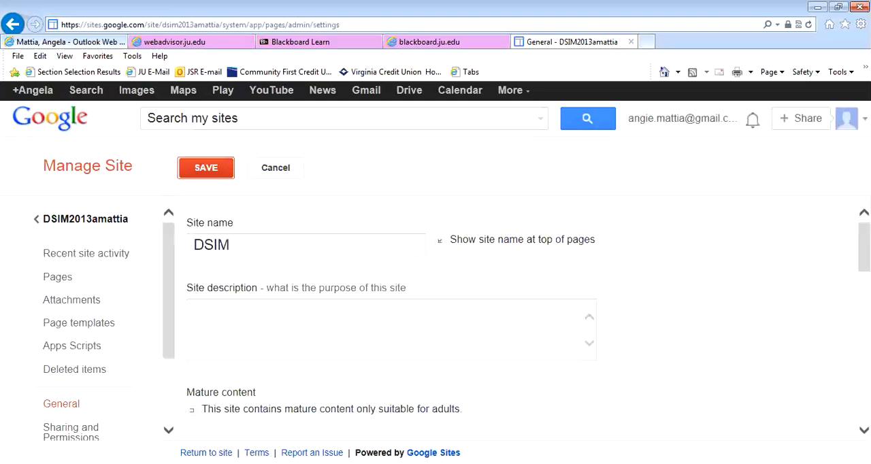
# Save the DSIM site name so the Home page shows DSIM as the title
pyautogui.click(206, 167)
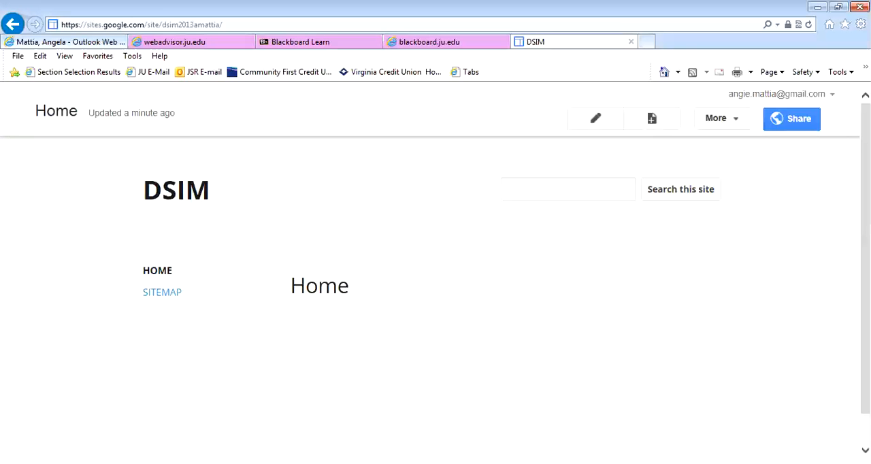
pyautogui.moveTo(596, 117)
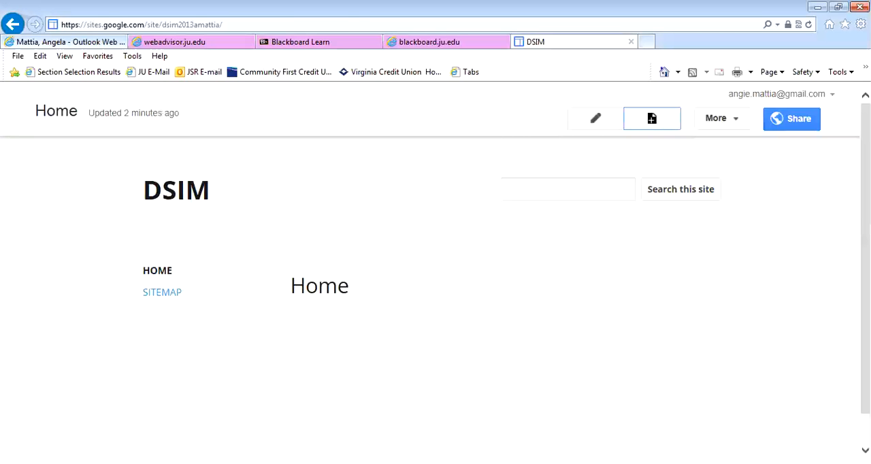
# Start a new page and name it Mattia
pyautogui.click(651, 117)
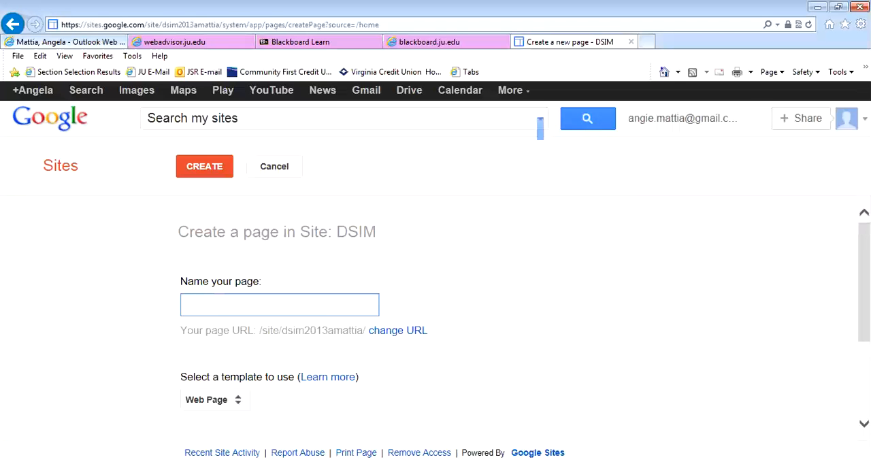
pyautogui.write('Mattia')
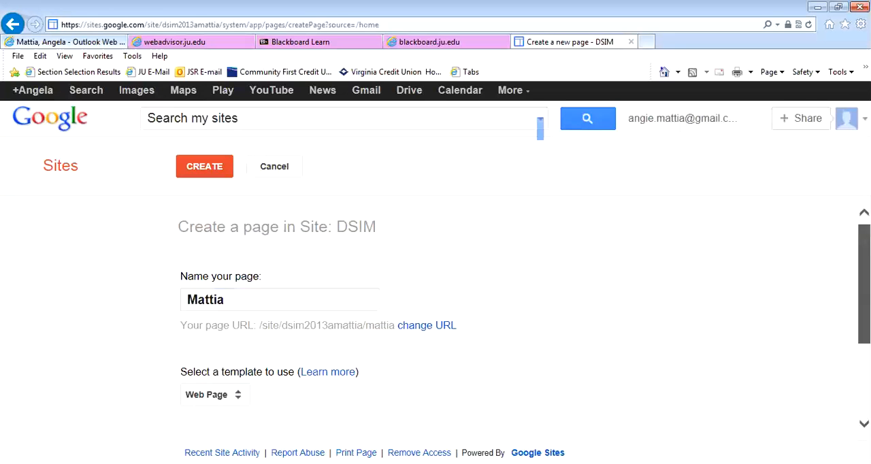
pyautogui.scroll(-3)
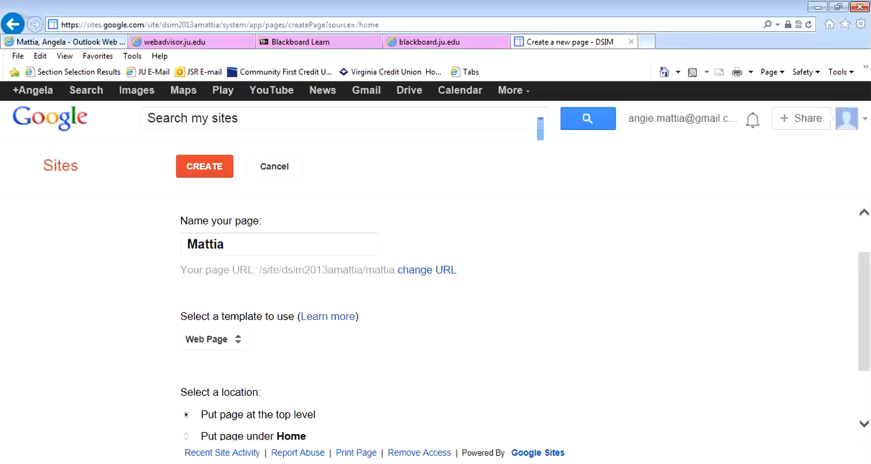
# Choose the Announcements template and create the top-level Mattia page
pyautogui.click(214, 339)
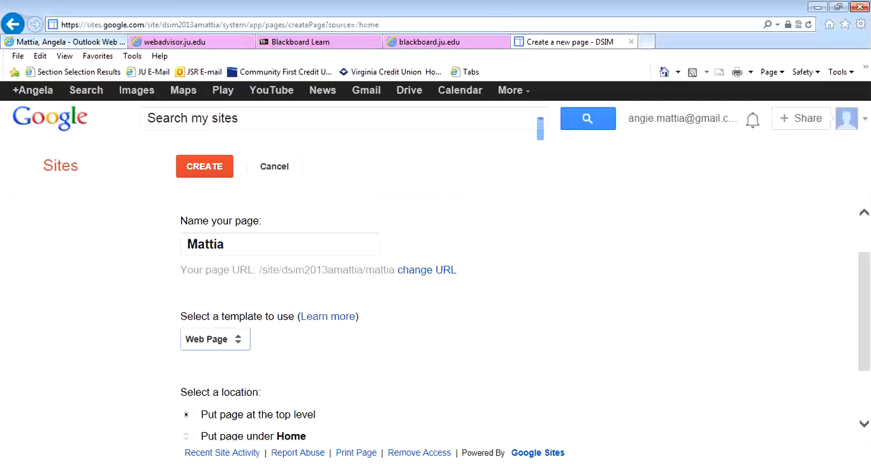
pyautogui.click(215, 338)
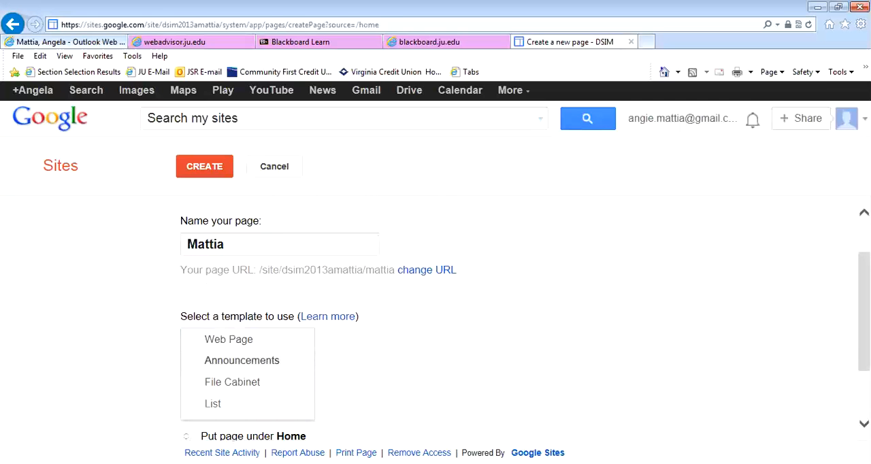
pyautogui.click(242, 360)
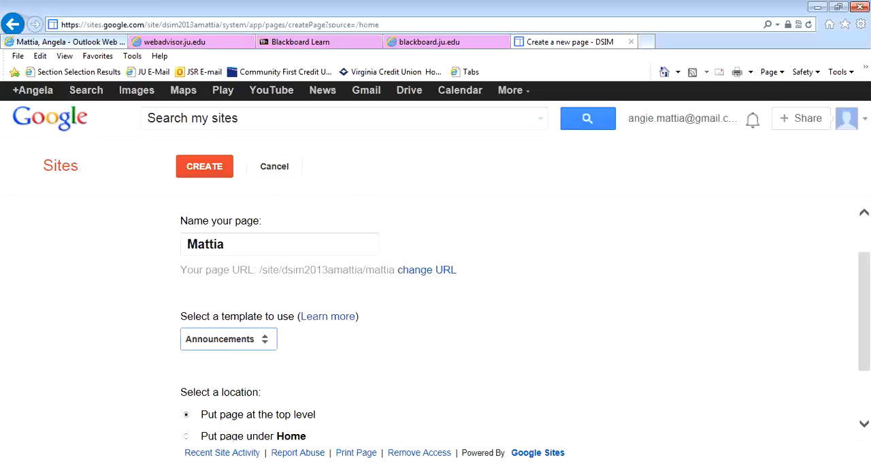
pyautogui.click(205, 166)
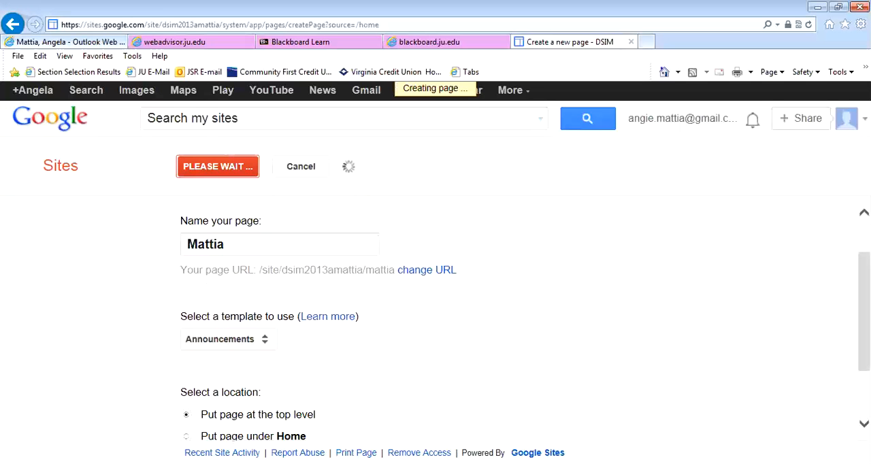
pyautogui.click(217, 166)
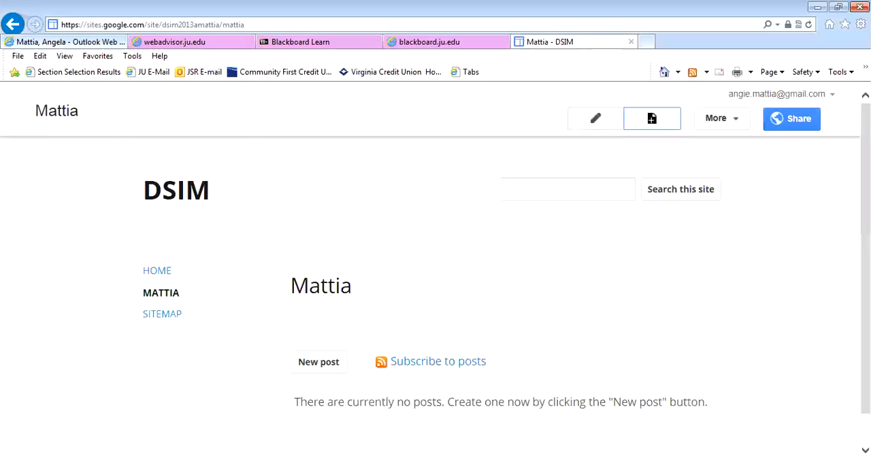
# Create a top-level Web Page named Mattia2 with the default template
pyautogui.click(650, 117)
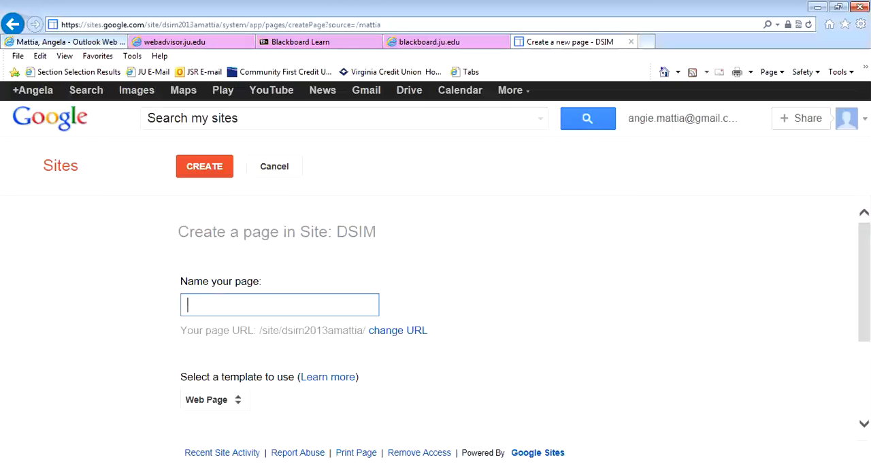
pyautogui.write('Mattia2')
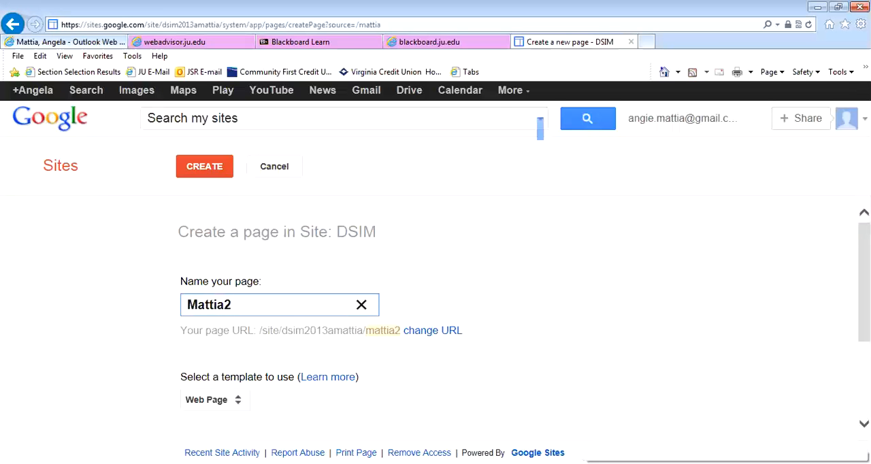
pyautogui.scroll(-3)
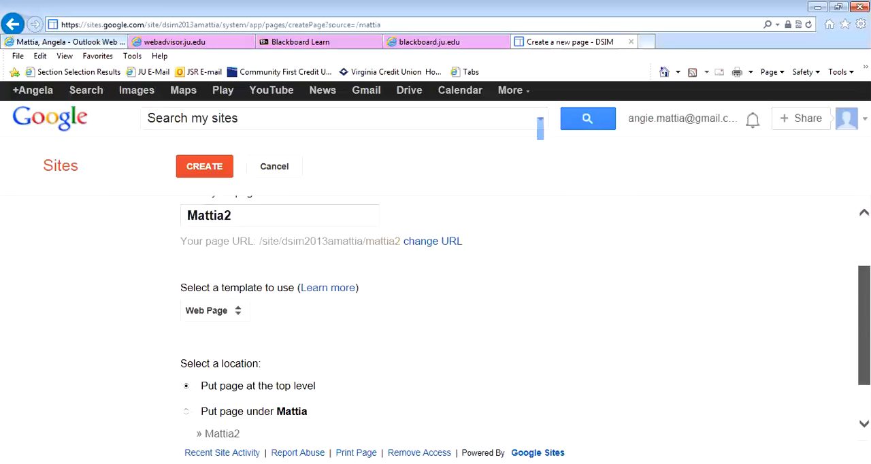
pyautogui.scroll(-3)
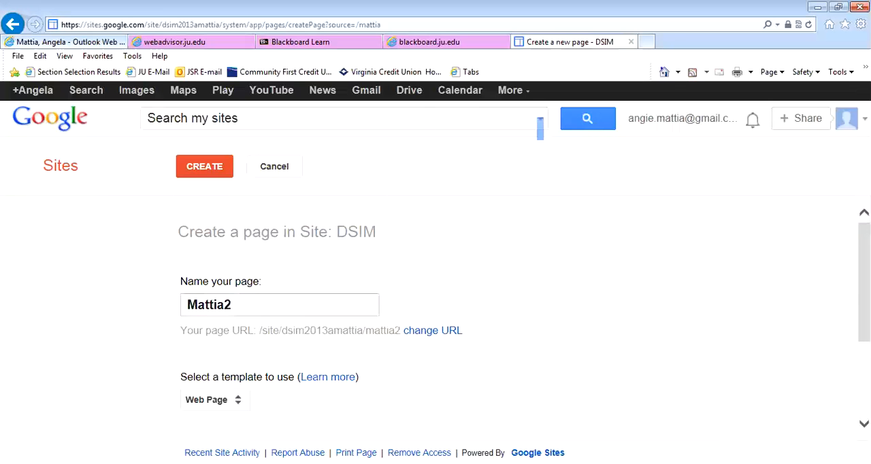
pyautogui.click(204, 166)
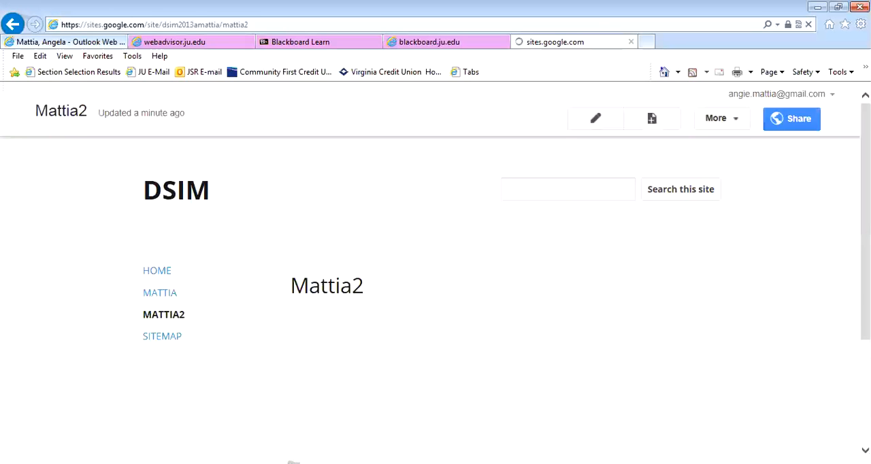
# Edit the Mattia2 page and preview the Insert, Table and Layout menu options
pyautogui.click(595, 117)
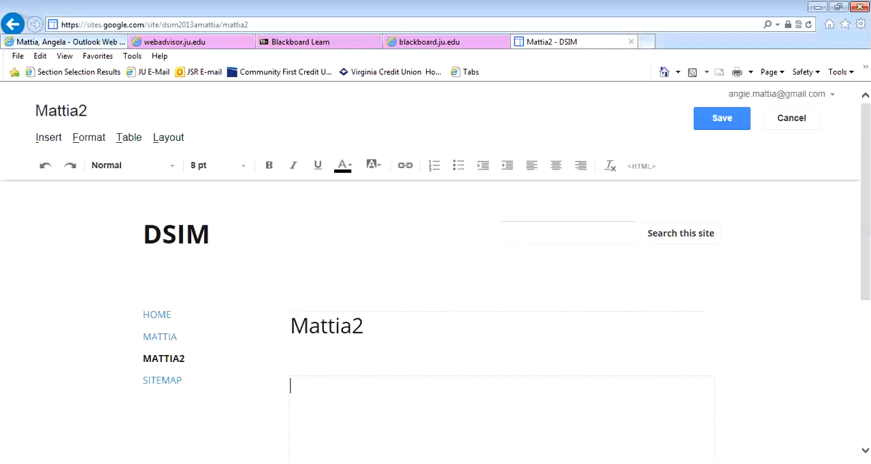
pyautogui.click(49, 136)
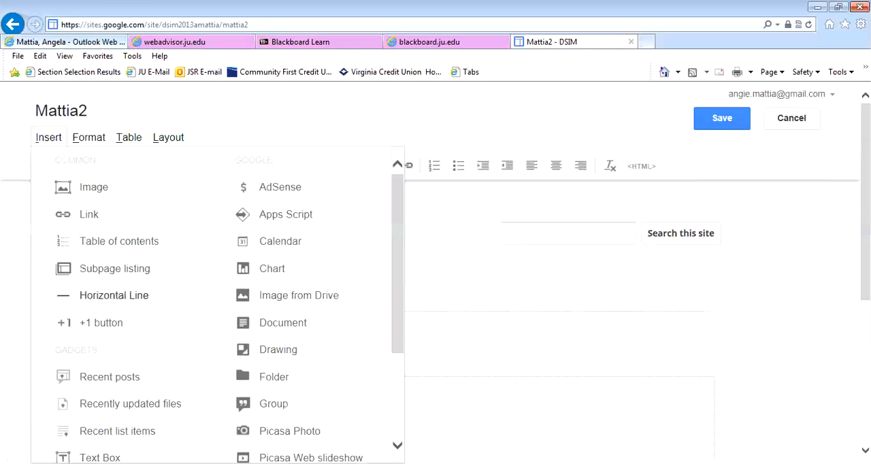
pyautogui.click(128, 136)
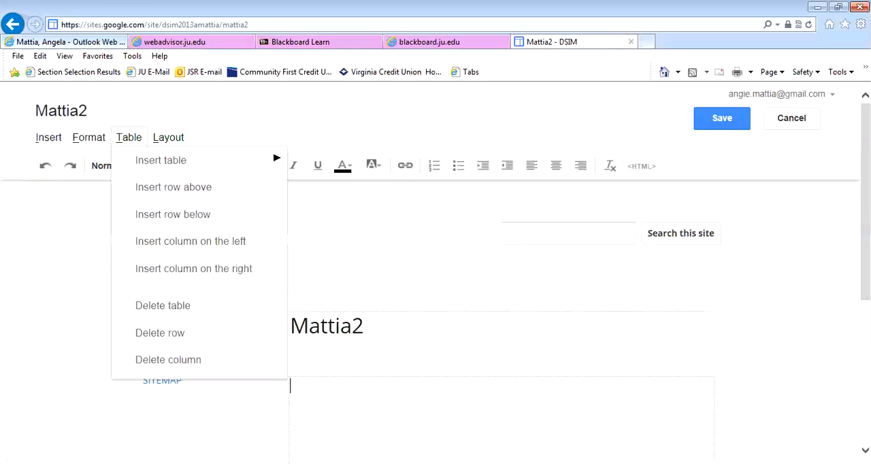
pyautogui.click(169, 136)
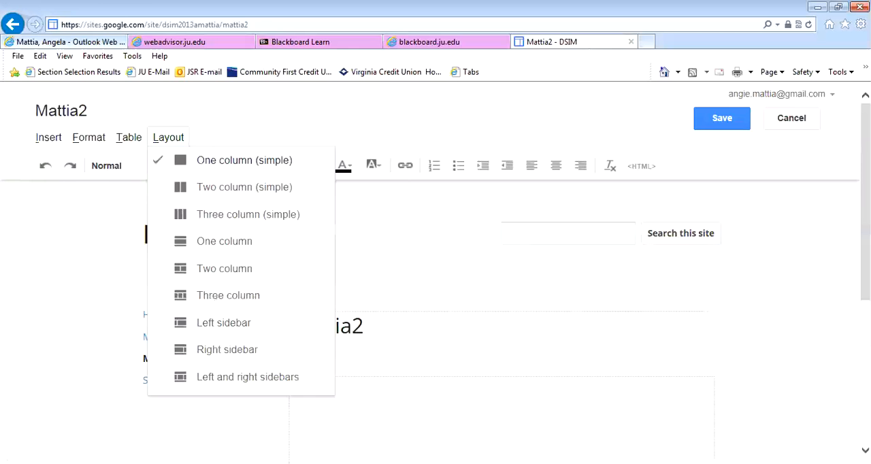
pyautogui.click(244, 161)
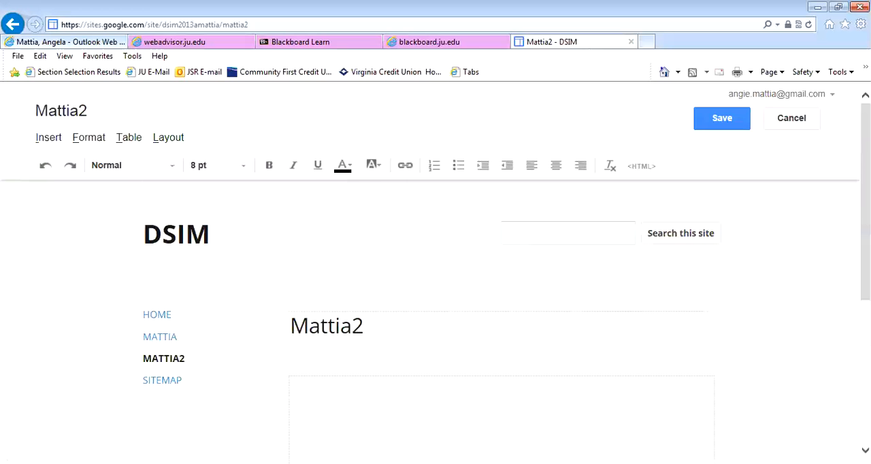
pyautogui.moveTo(721, 117)
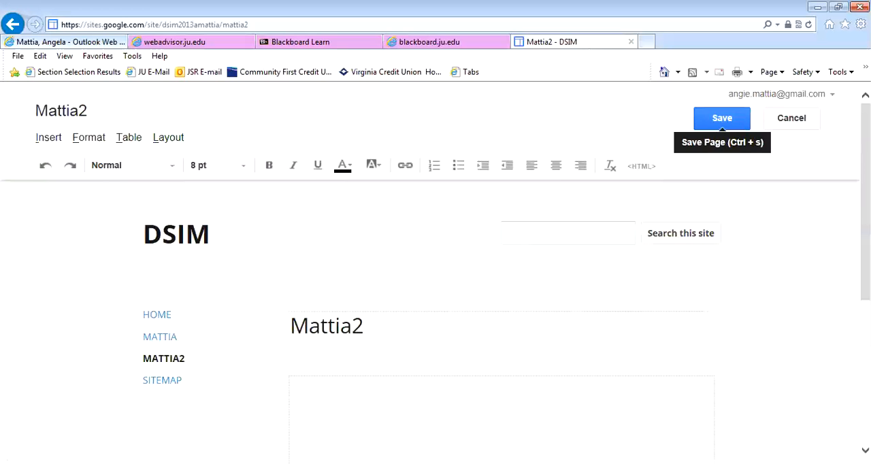
# Save the empty Mattia2 page, visit the Mattia page, and return to Mattia2
pyautogui.click(721, 117)
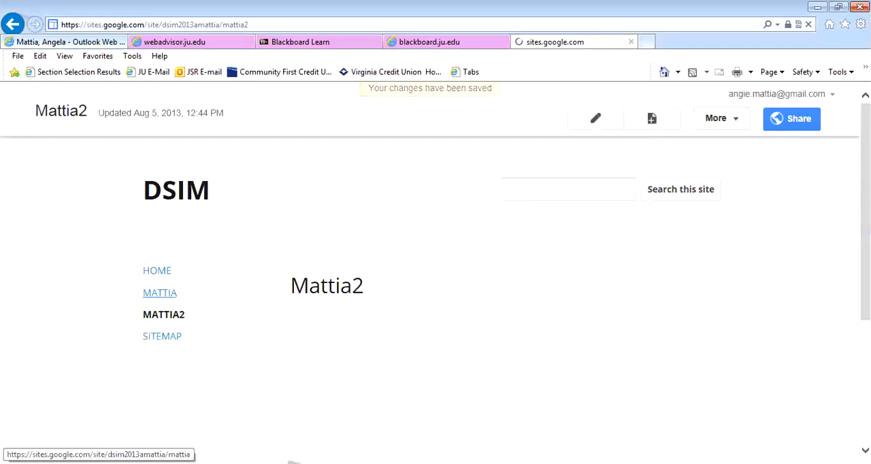
pyautogui.click(159, 293)
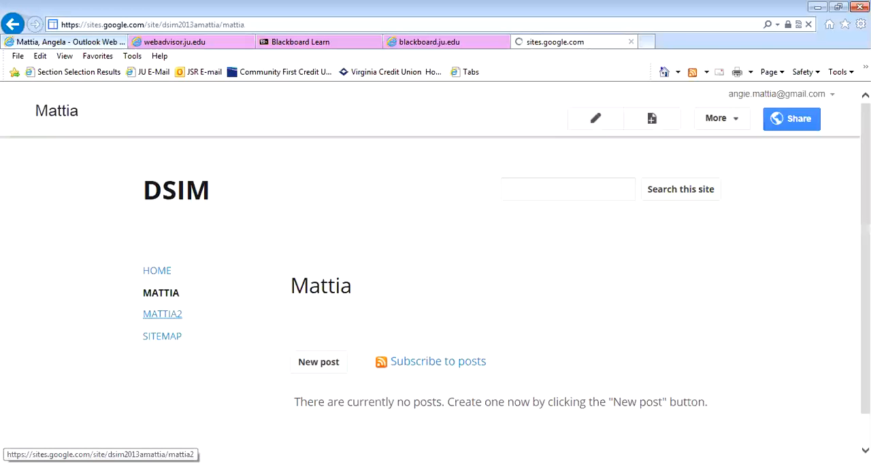
pyautogui.click(162, 313)
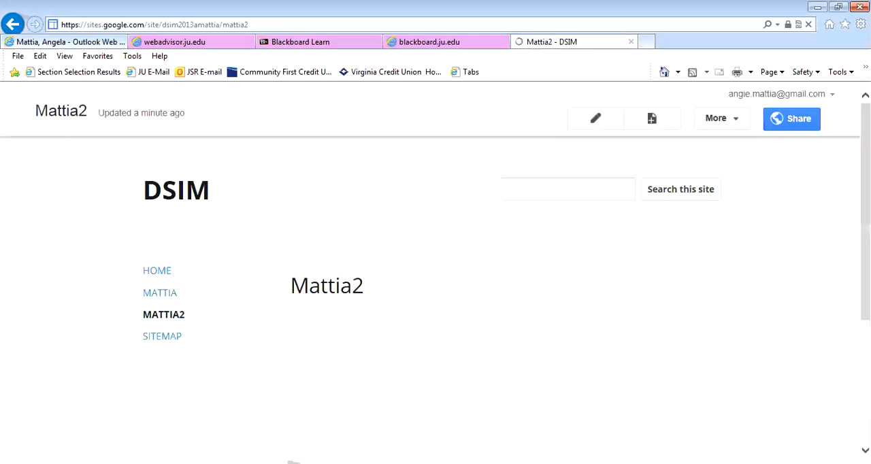